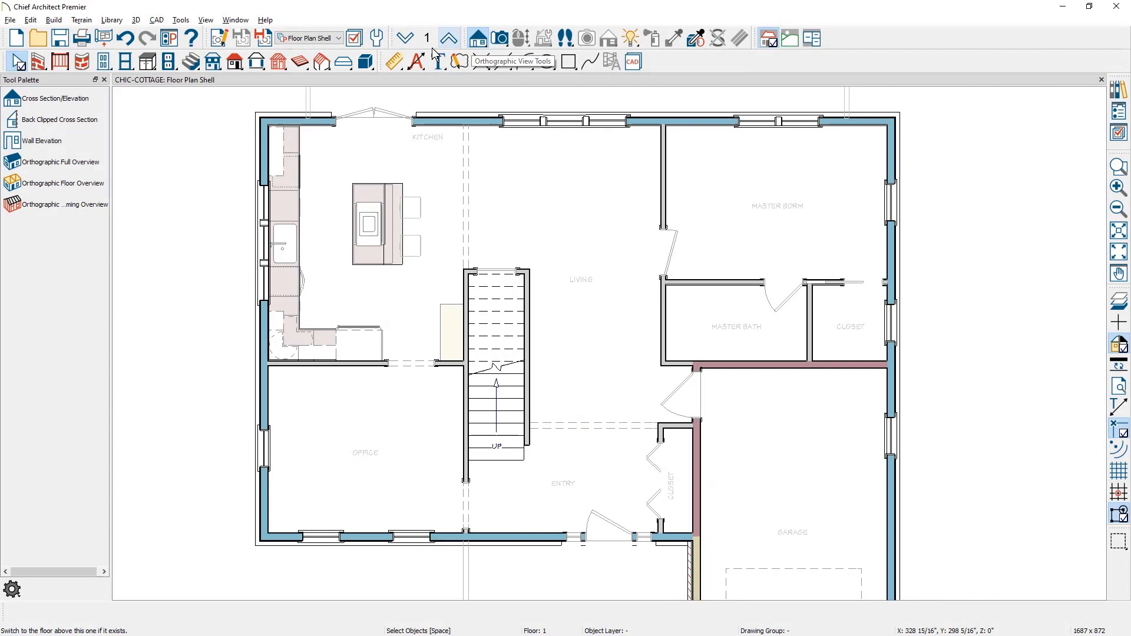
- Tile the floor plan and Cross Section 1 side by side to see the stairs in profile
click(61, 120)
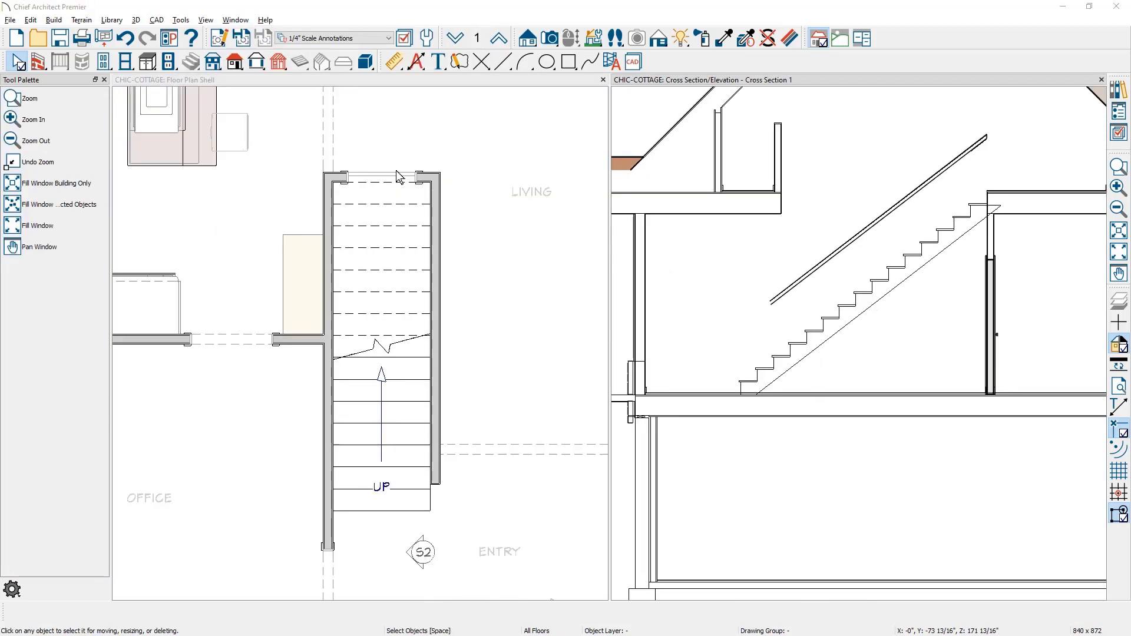
mouse_move(761, 418)
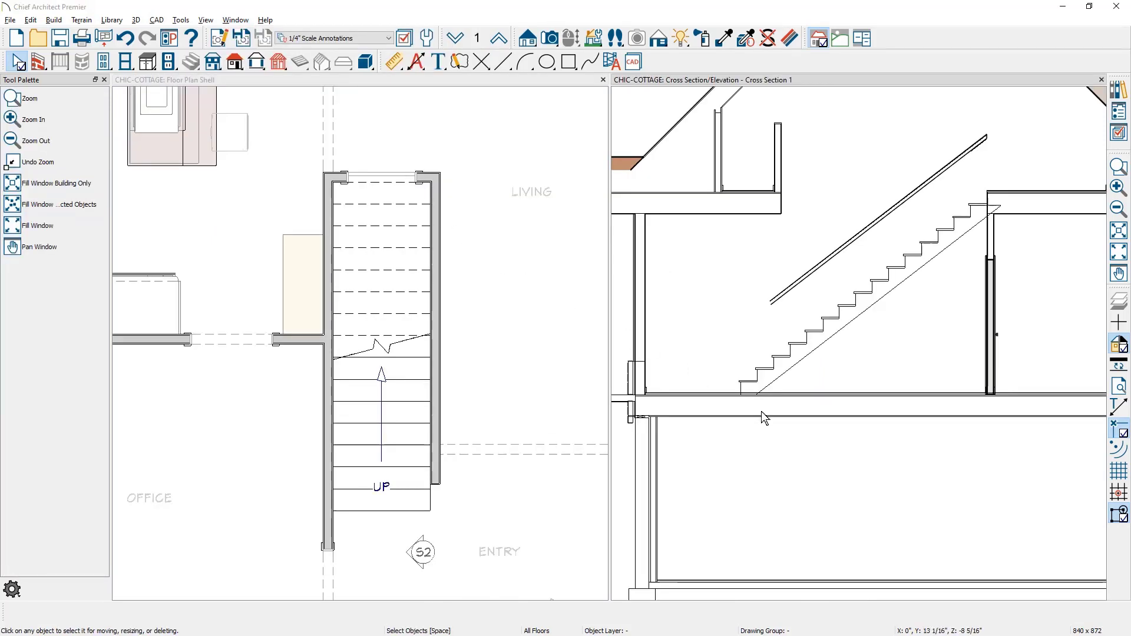
mouse_move(984, 427)
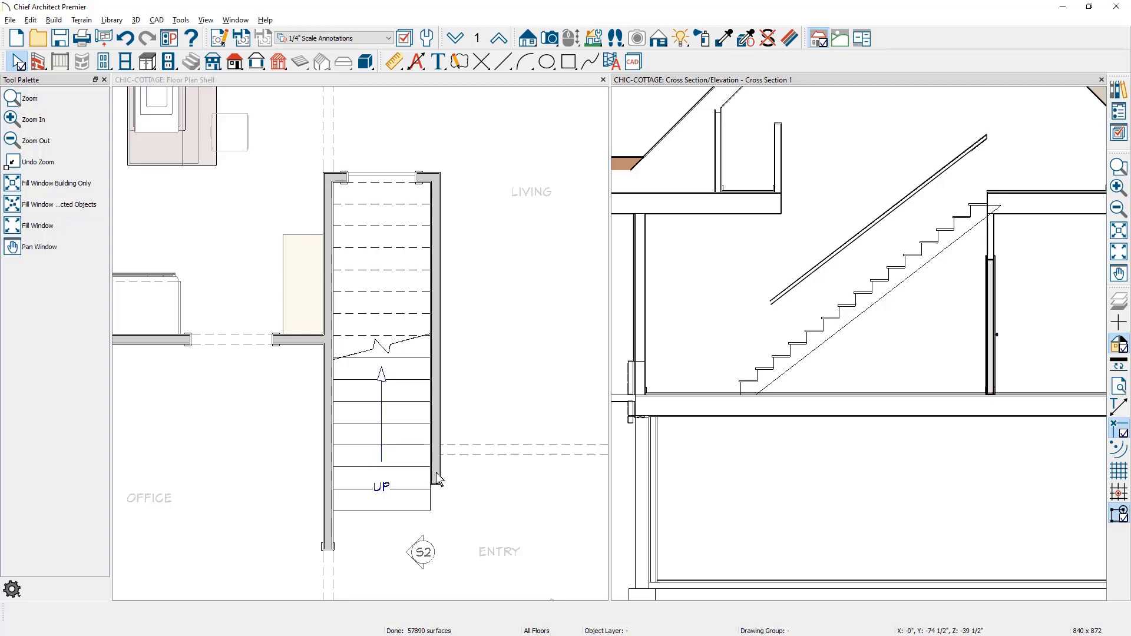
- Extend the stairwell side wall across the bottom of the stairs, enclosing the stairwell room
click(438, 473)
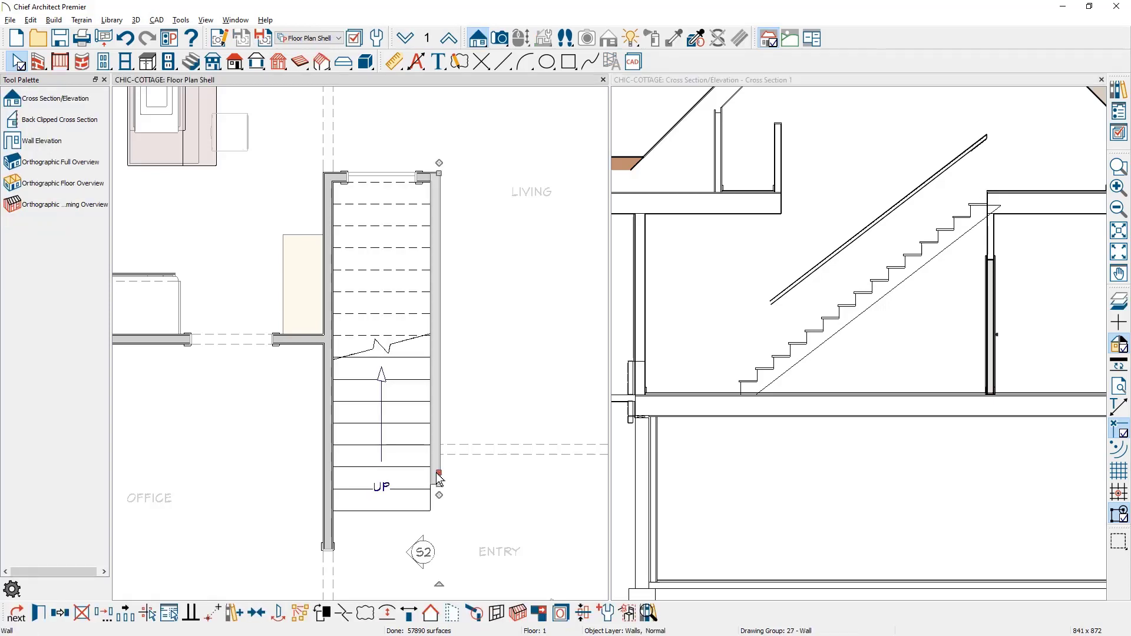
drag(438, 476, 429, 494)
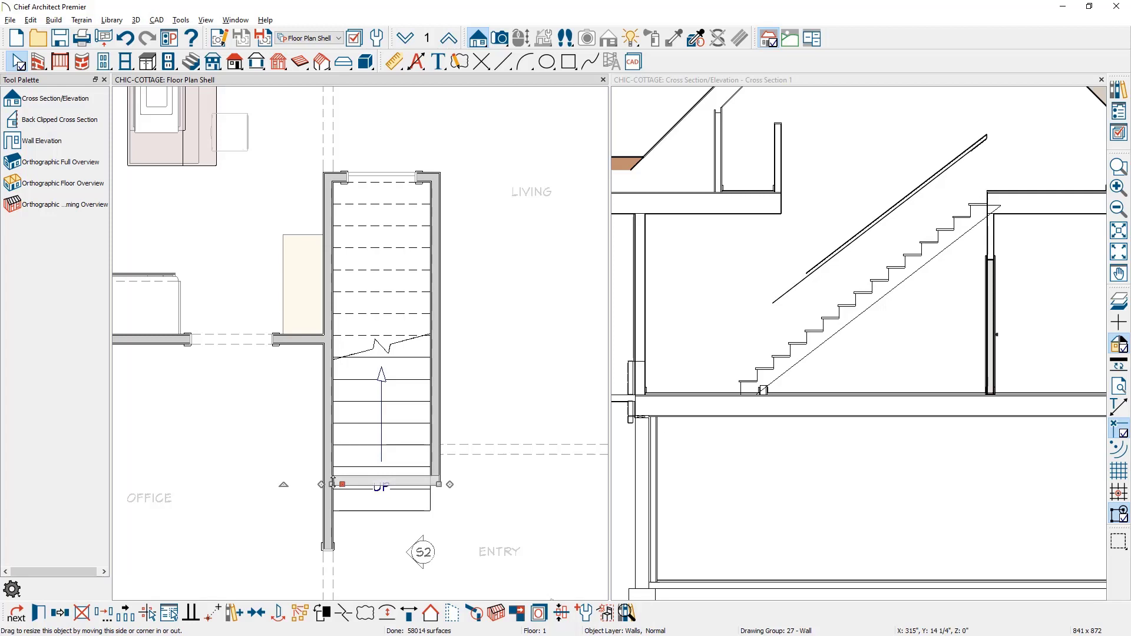
mouse_move(763, 387)
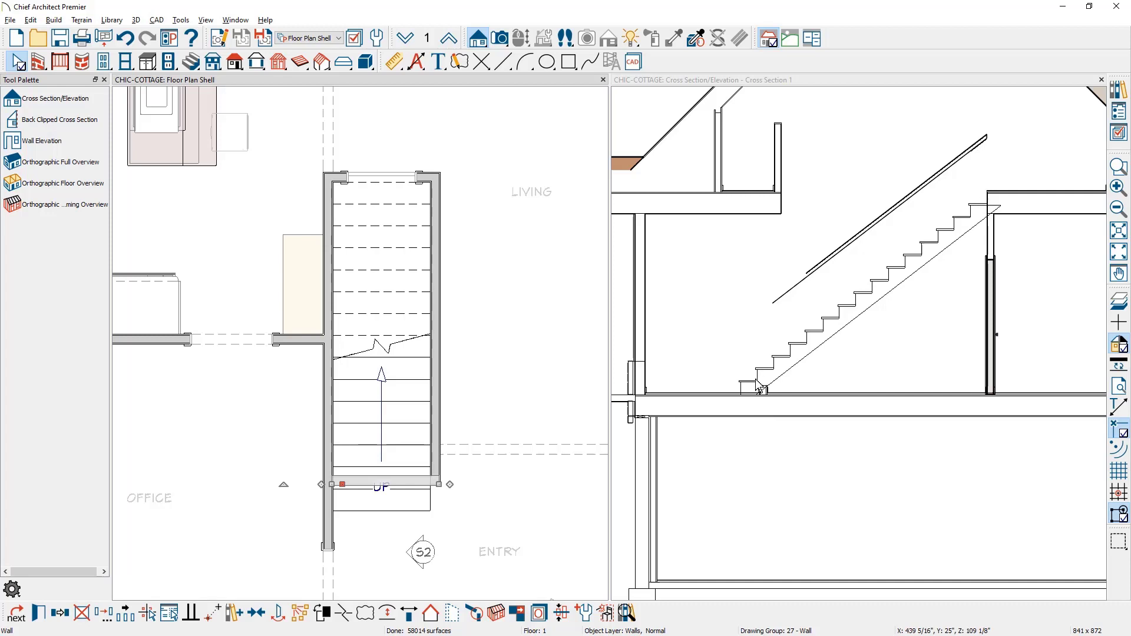
click(382, 355)
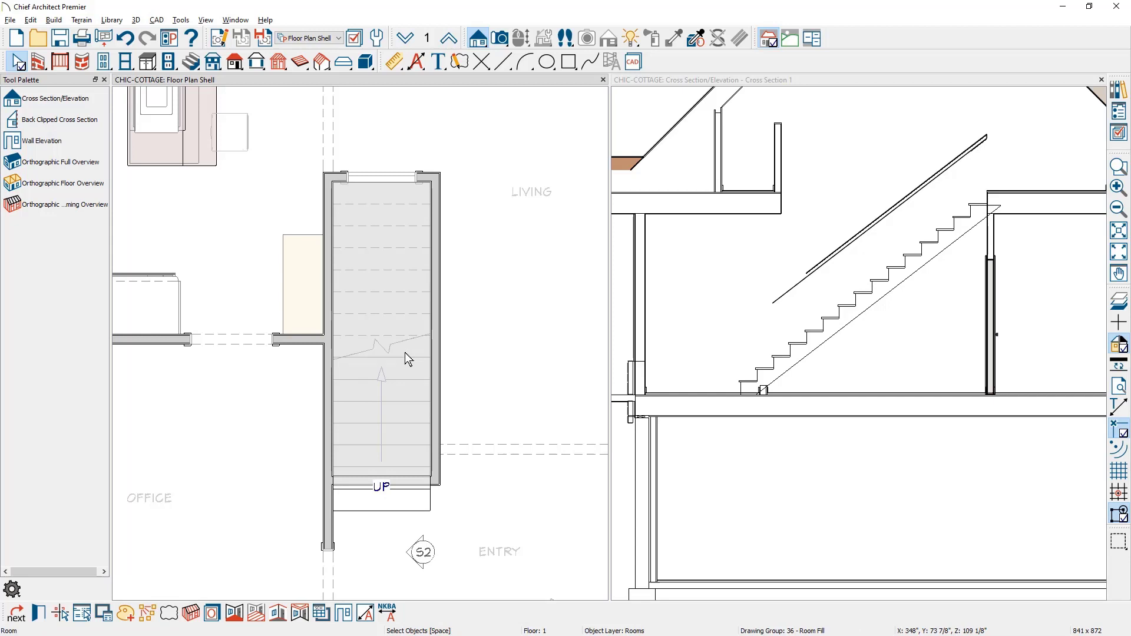
mouse_move(222, 490)
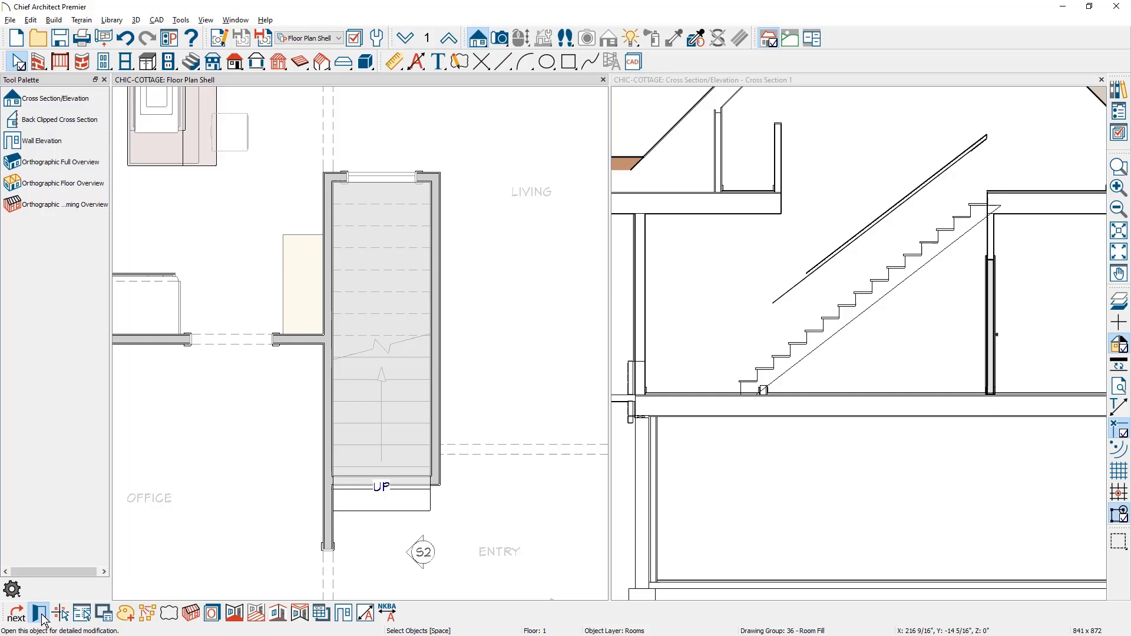
- Set the stairwell room to Open Below and name it Stairwell
click(39, 612)
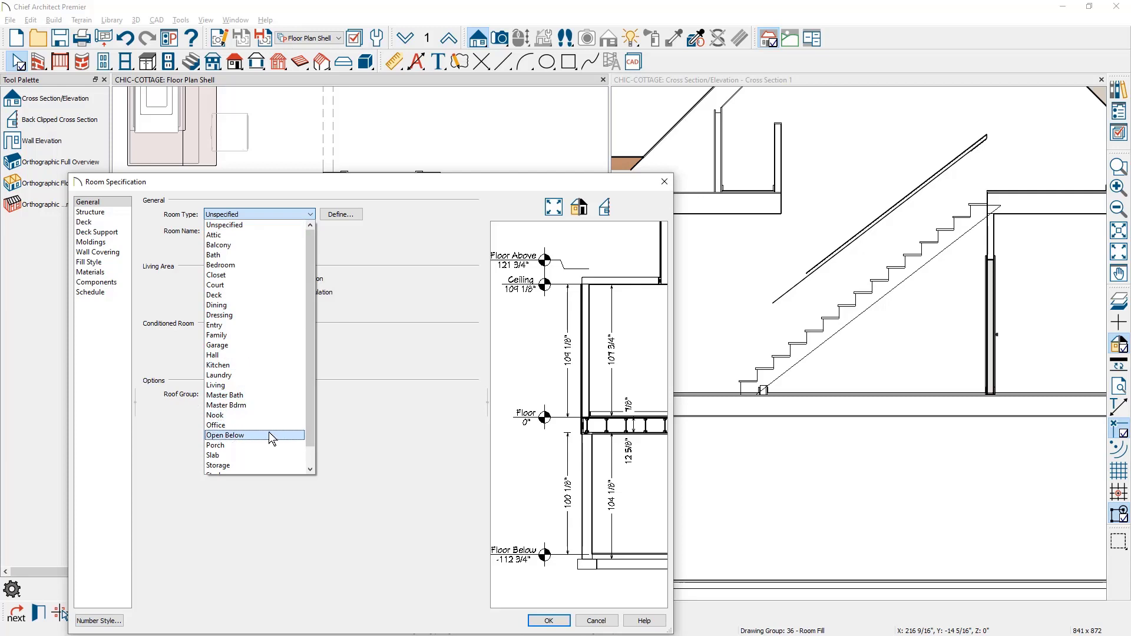
click(224, 434)
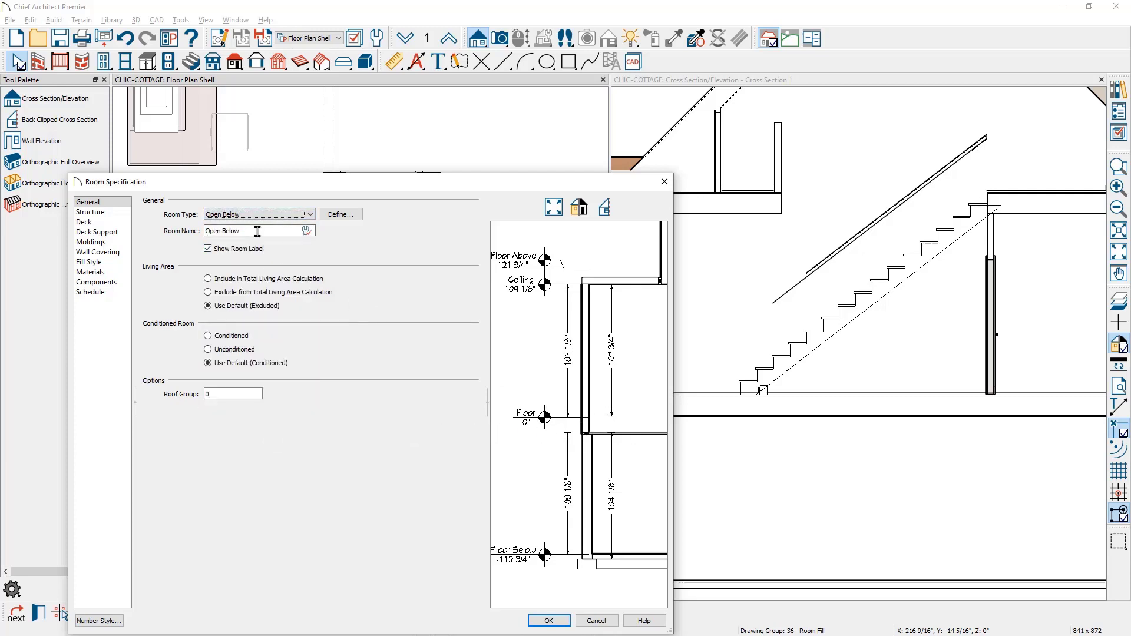
text(Stairwell)
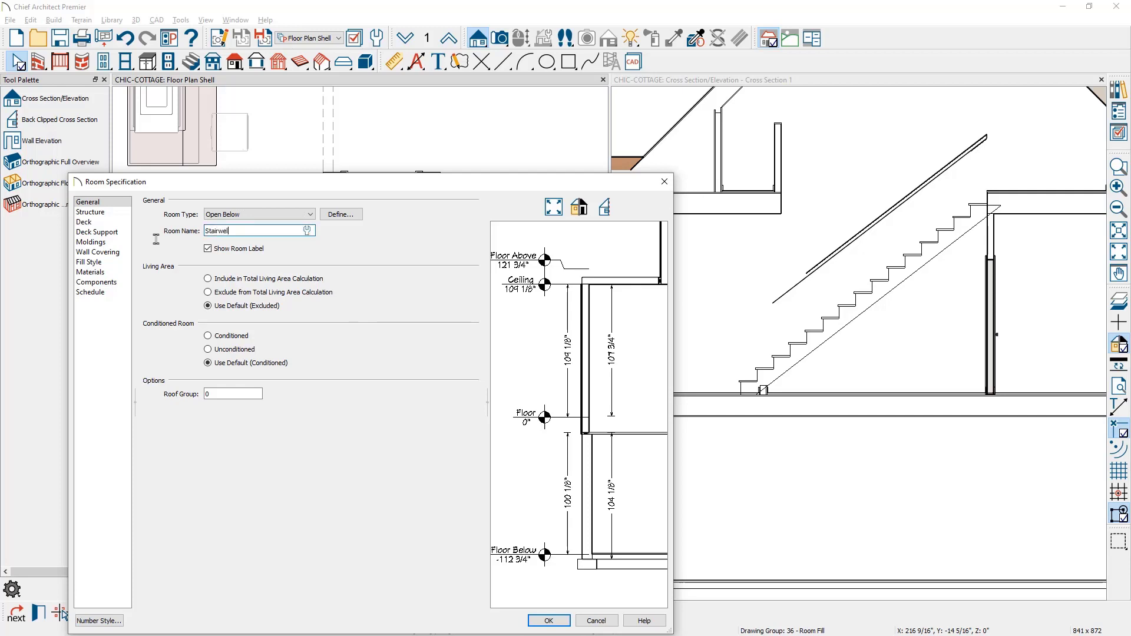
click(552, 620)
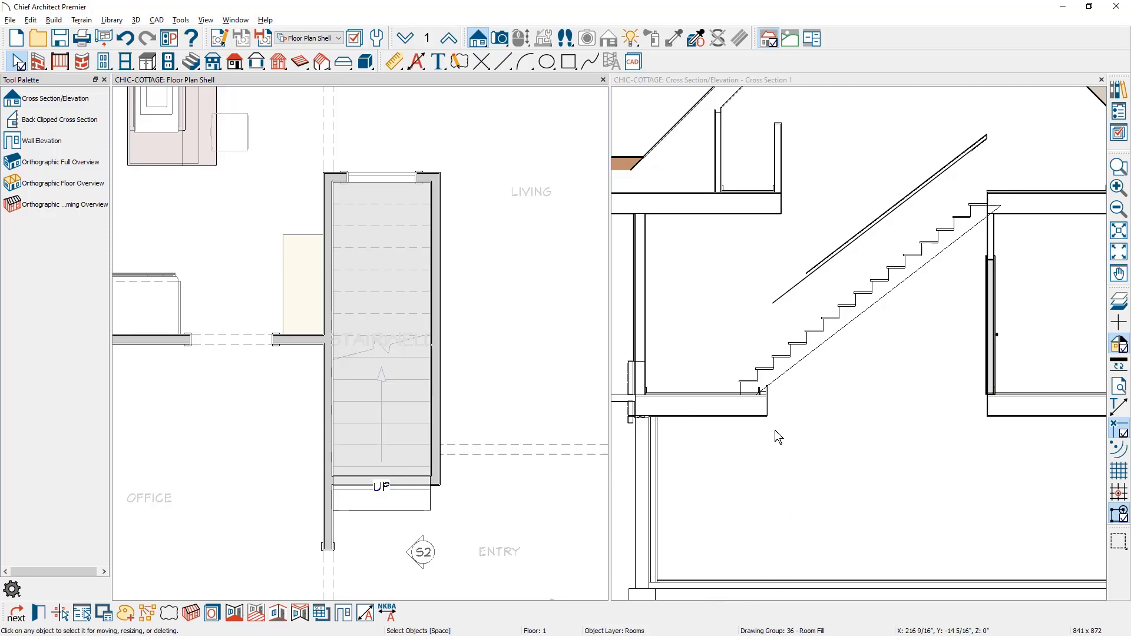
mouse_move(754, 394)
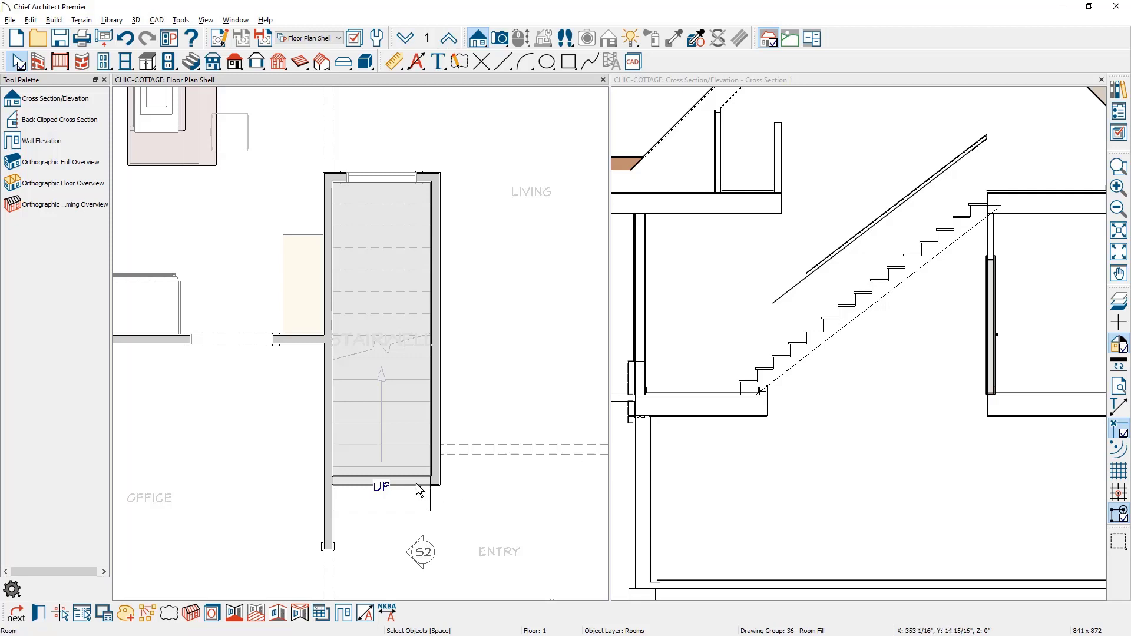
- Select the wall across the bottom of the stairwell to replace it with an invisible room divider
click(415, 484)
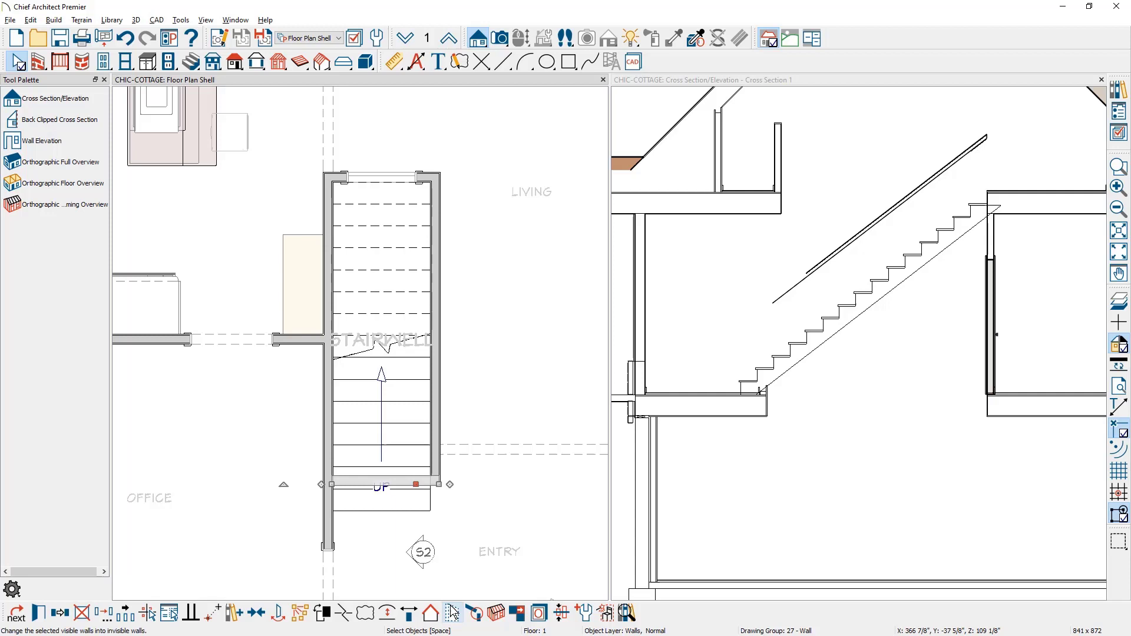
mouse_move(453, 613)
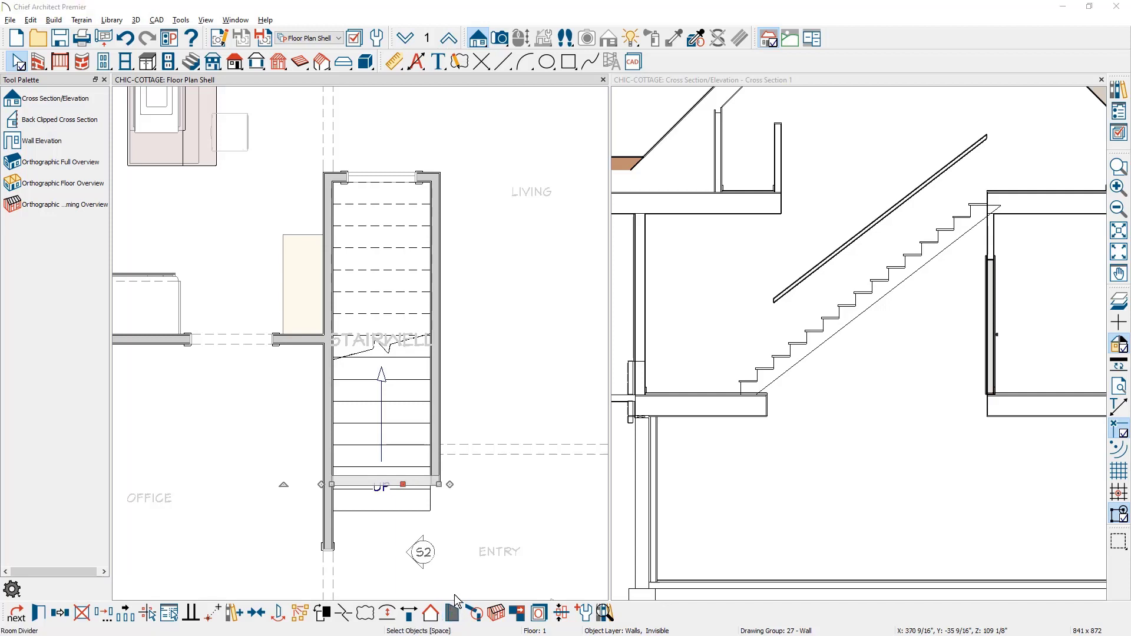
mouse_move(716, 448)
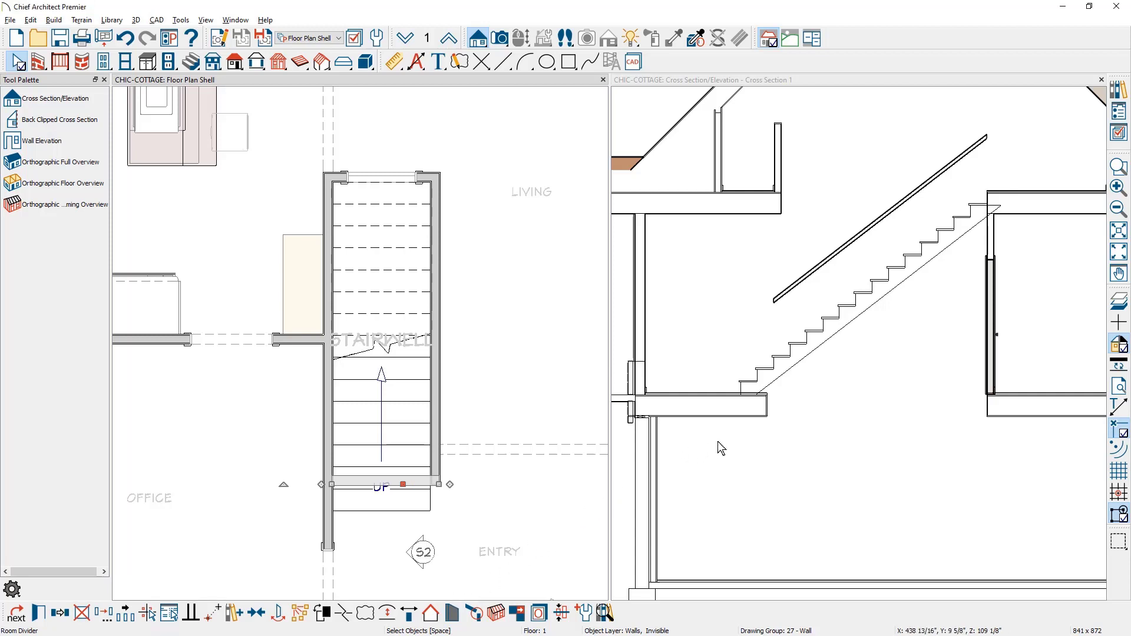
mouse_move(776, 405)
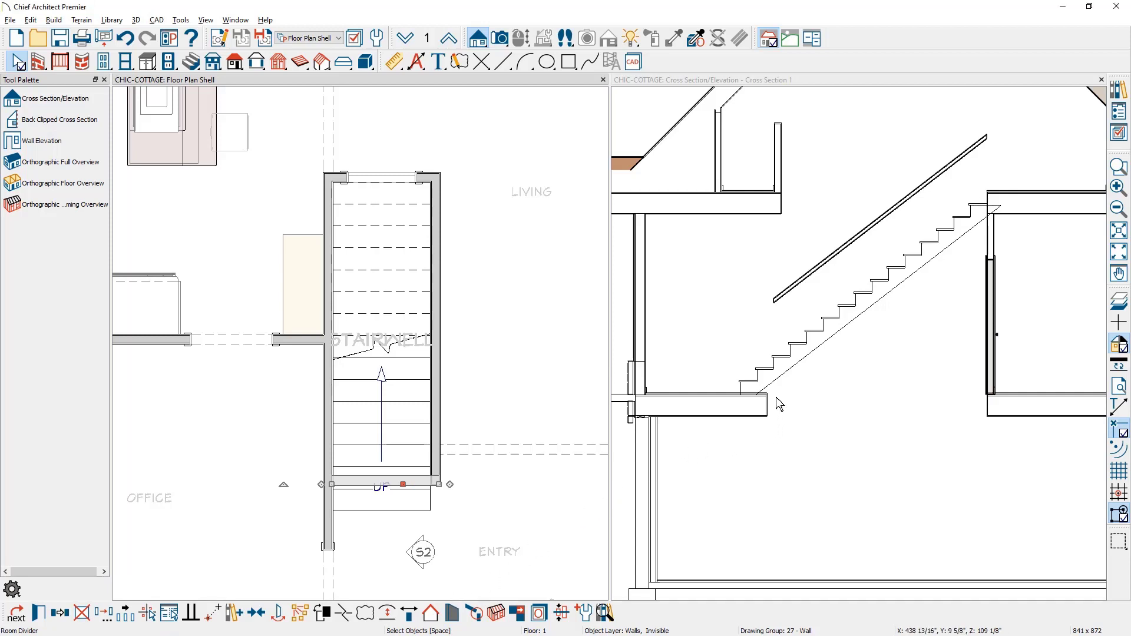
mouse_move(778, 417)
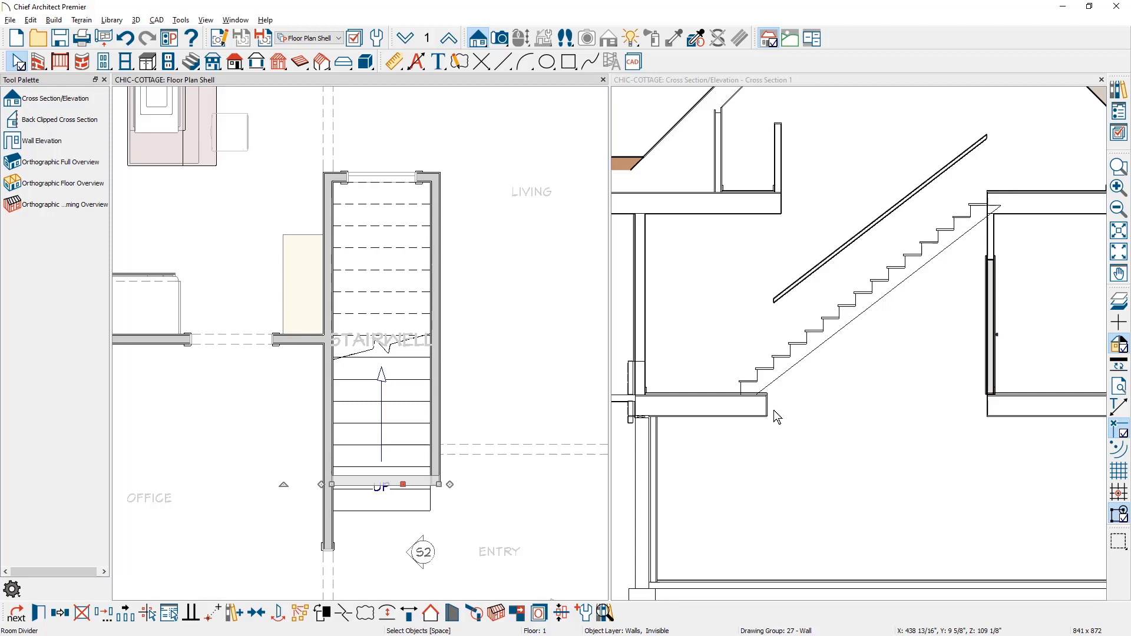
mouse_move(738, 367)
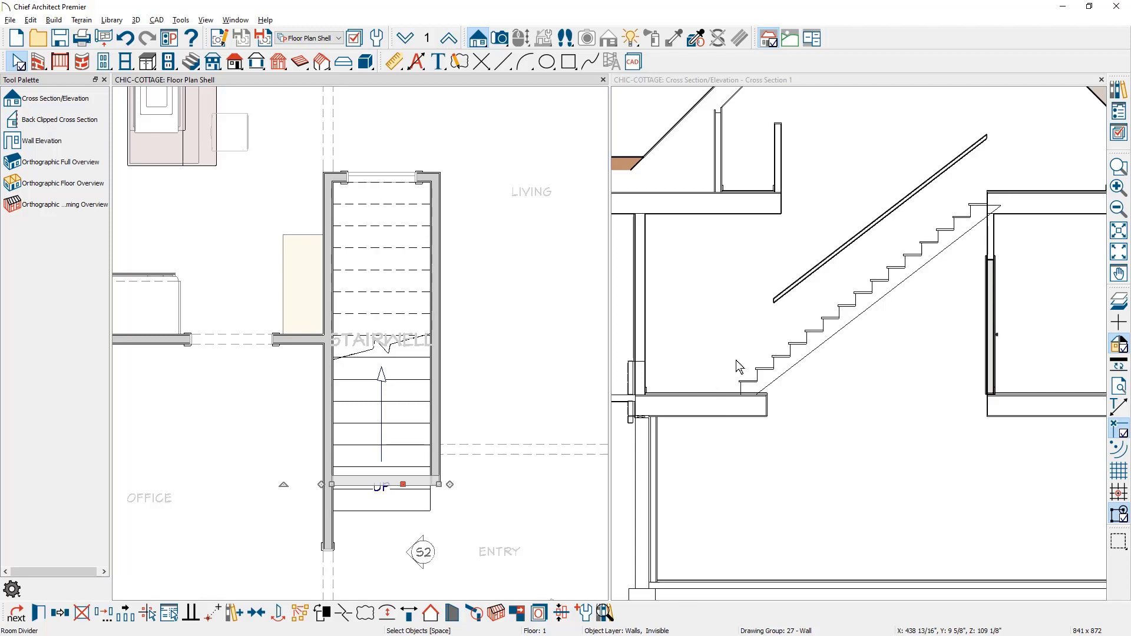
mouse_move(747, 383)
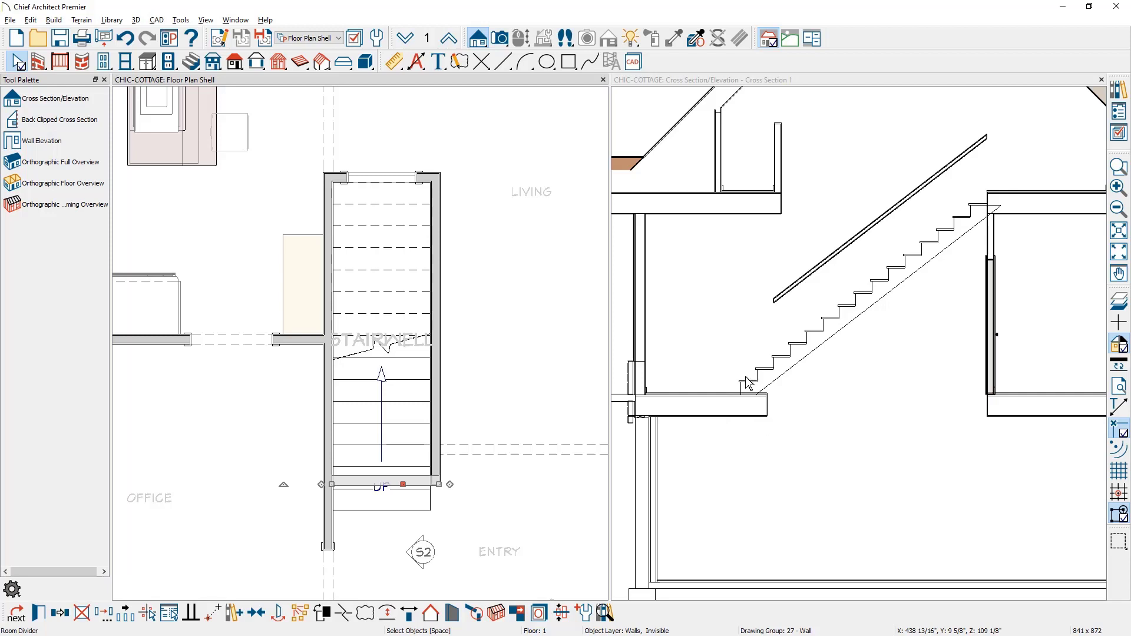
mouse_move(746, 393)
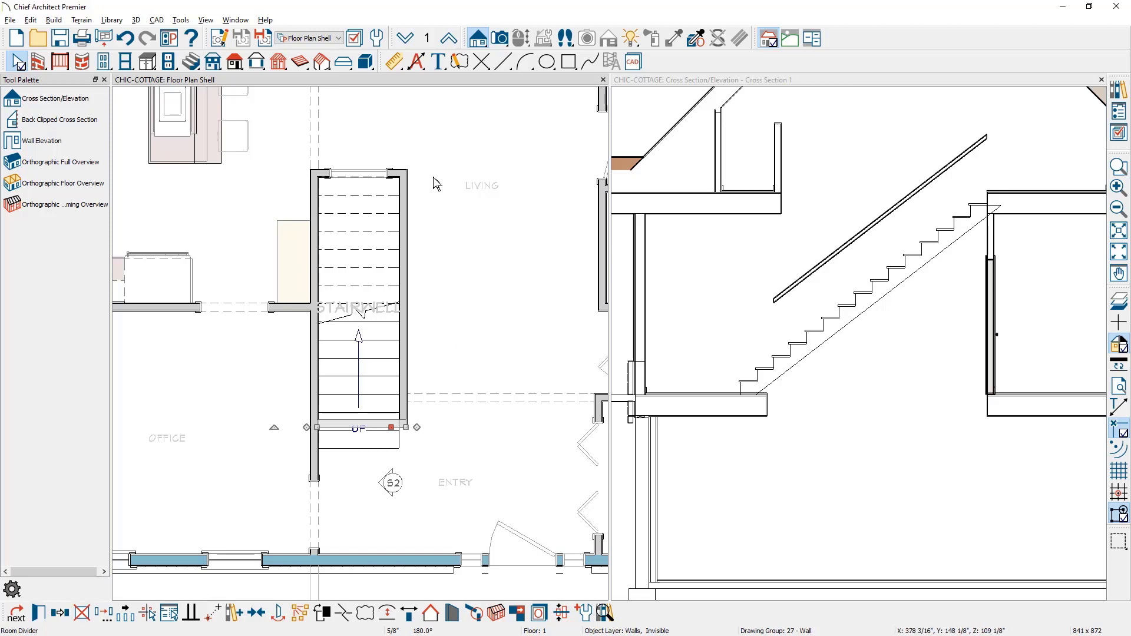
- Marquee-select the six stairwell walls and stairs on floor 1 for copying
click(358, 311)
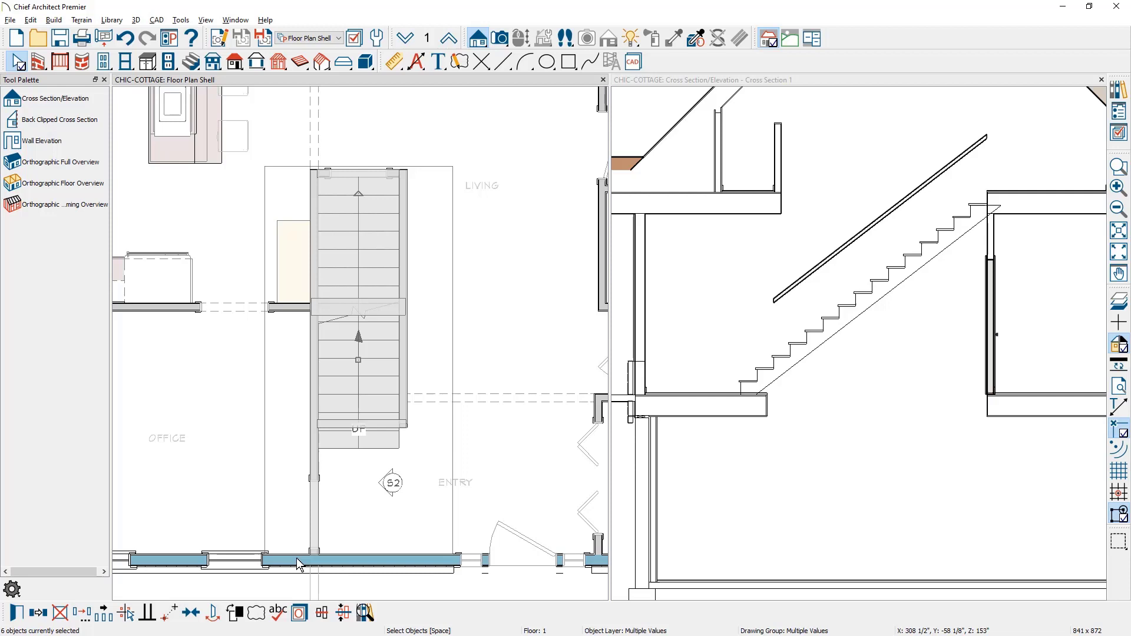
mouse_move(81, 604)
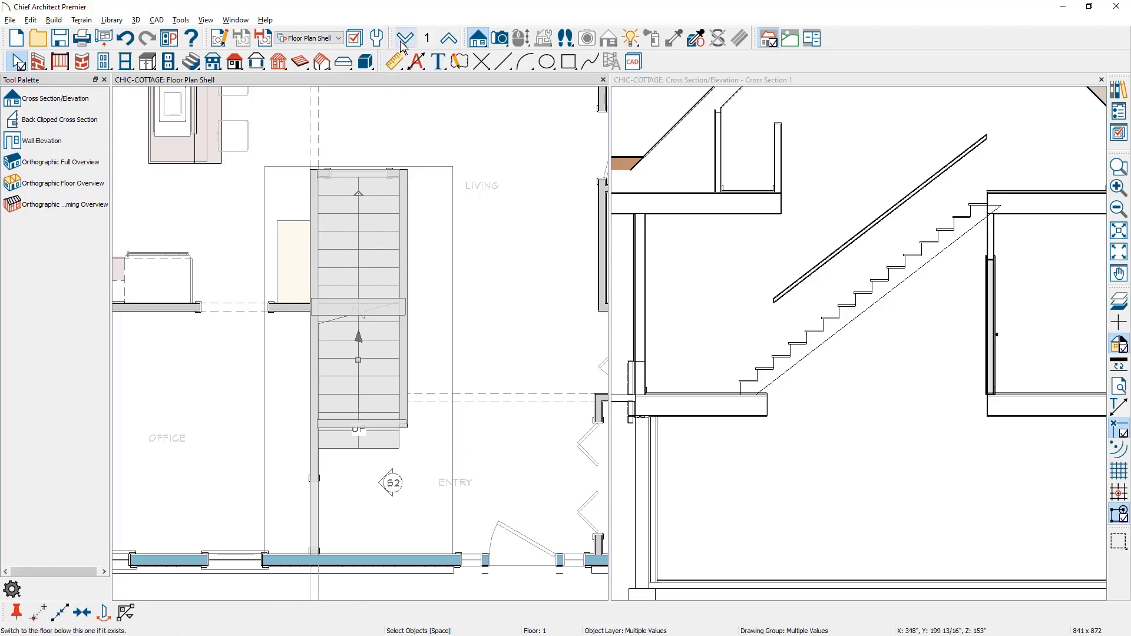
- Go down to floor 0 and paste the copied stairwell with Paste Hold Position
click(407, 36)
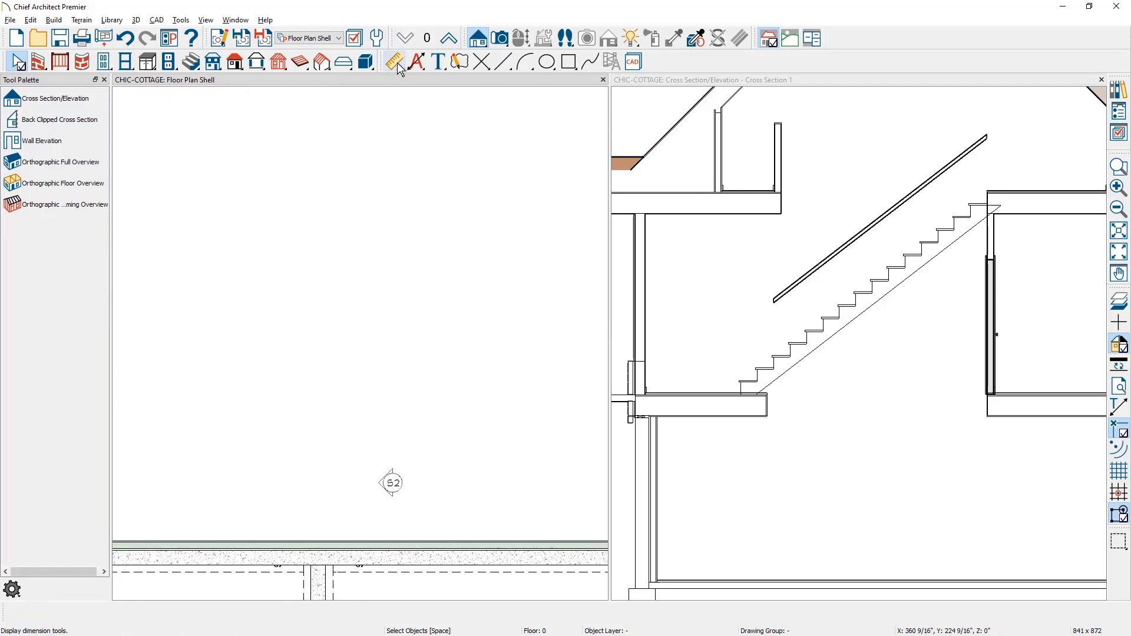
click(31, 19)
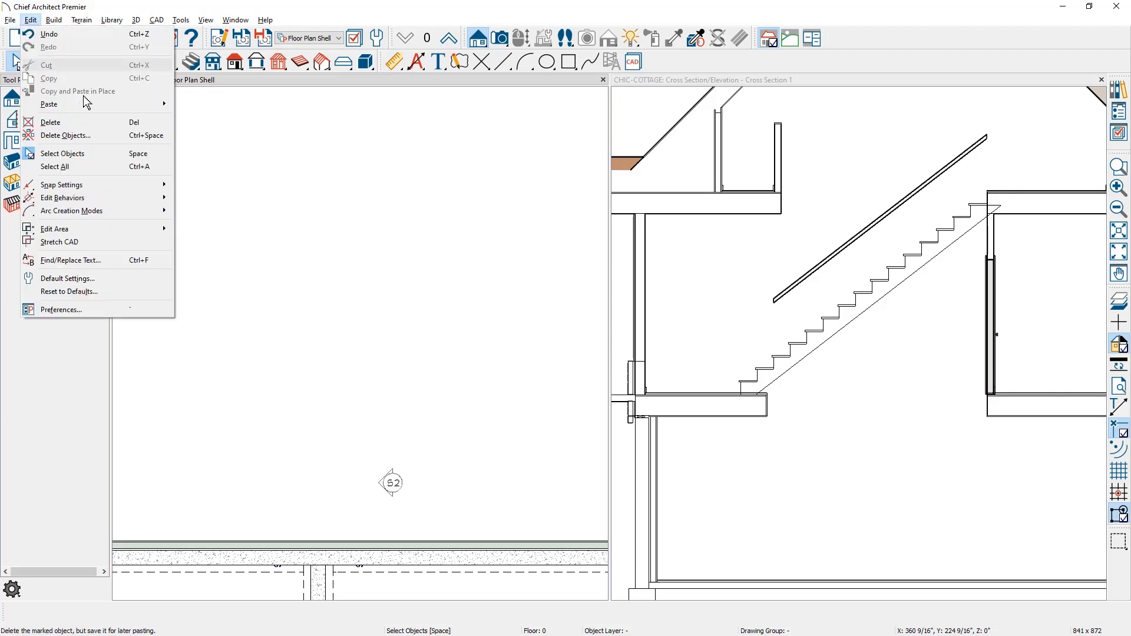
mouse_move(48, 104)
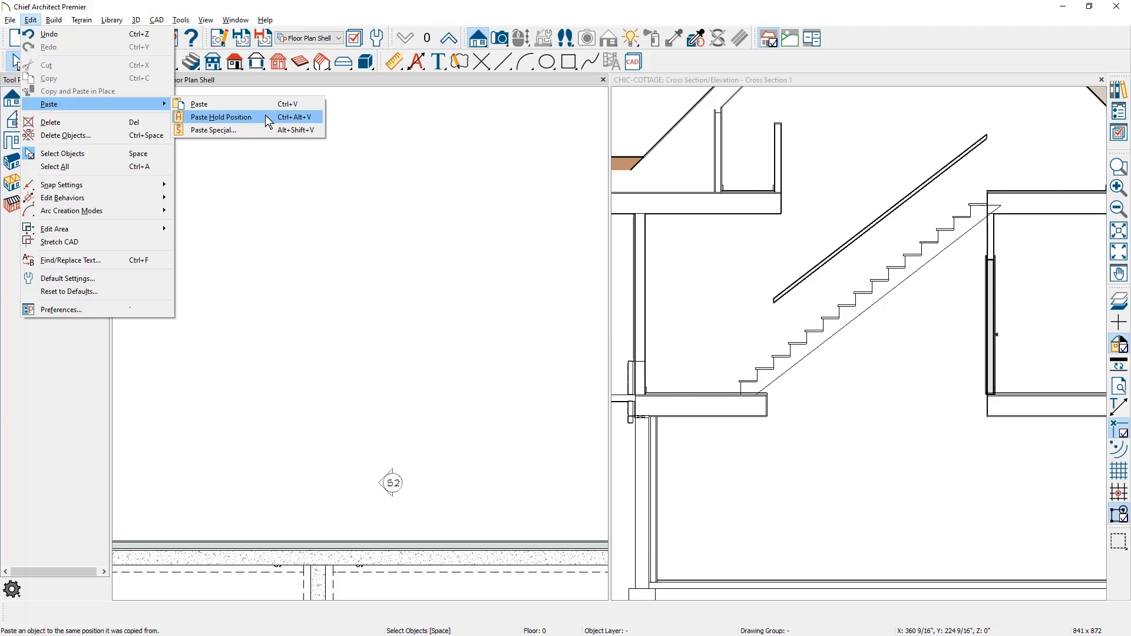
click(219, 116)
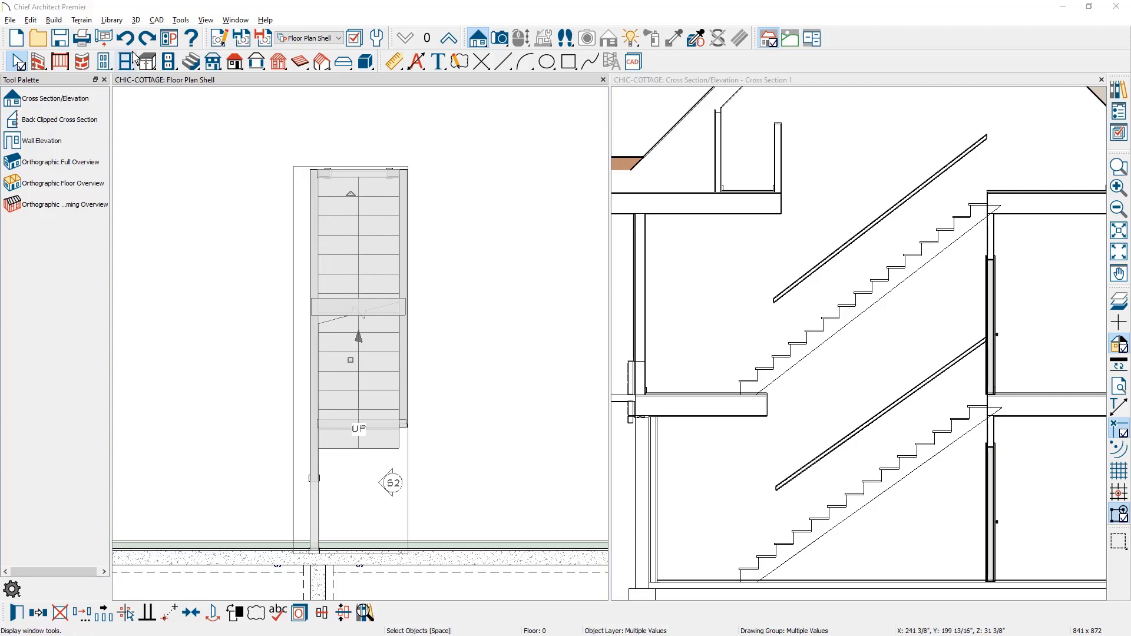
- Undo the paste so floor 0 is empty again
click(125, 36)
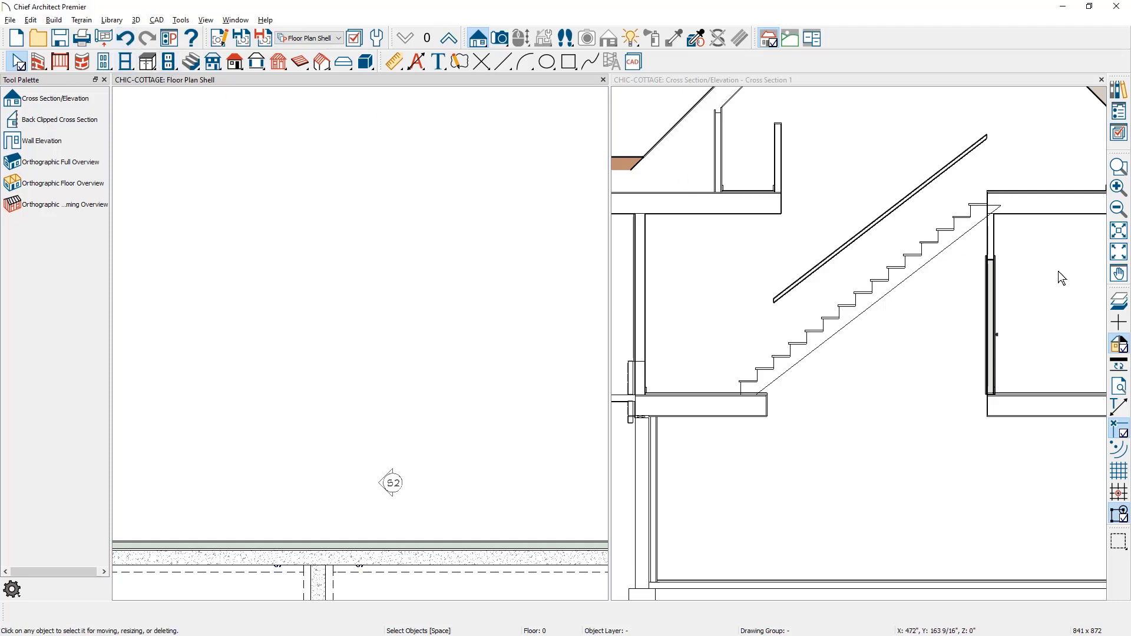
mouse_move(1119, 300)
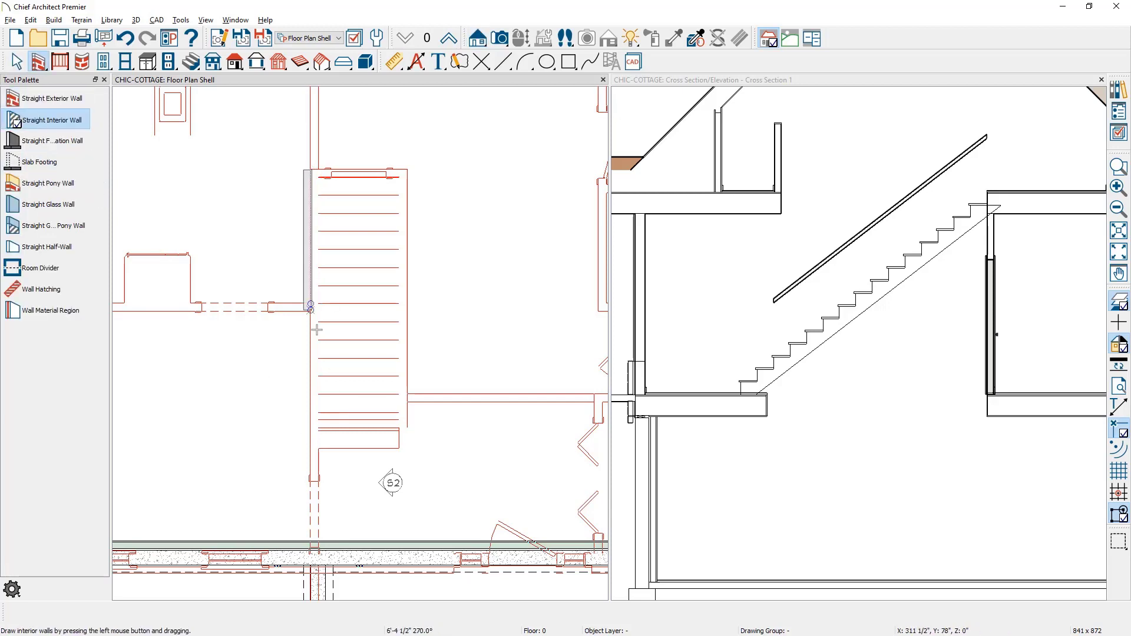
- Draw interior walls along the left, top and right sides of the stairwell outline on floor 0
drag(310, 306, 310, 545)
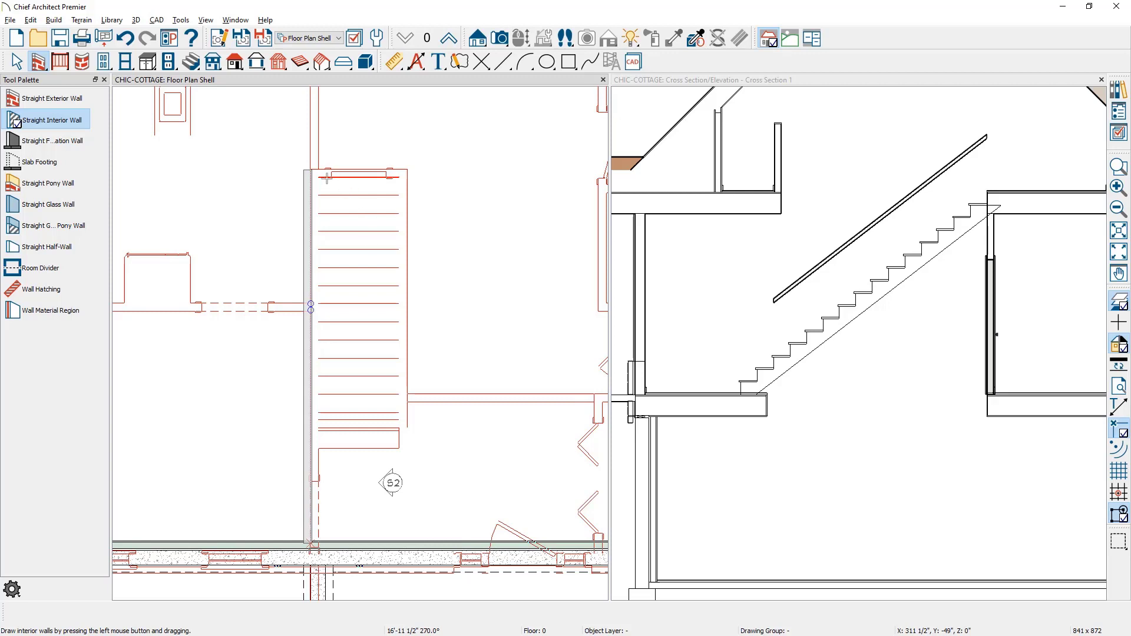
drag(316, 172, 404, 172)
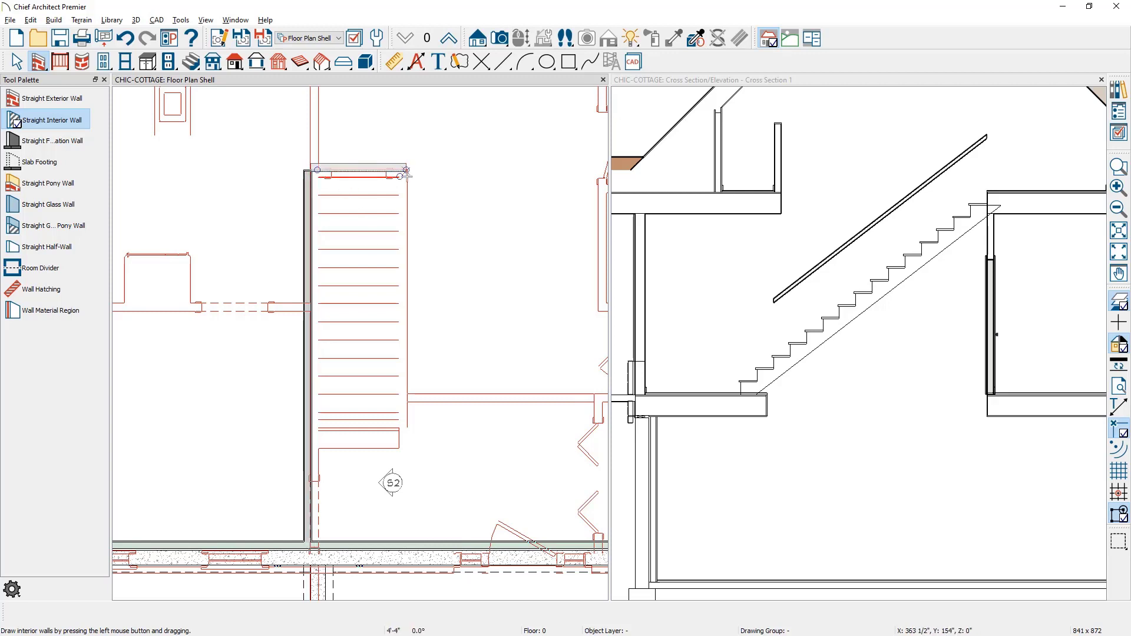
drag(400, 172, 401, 425)
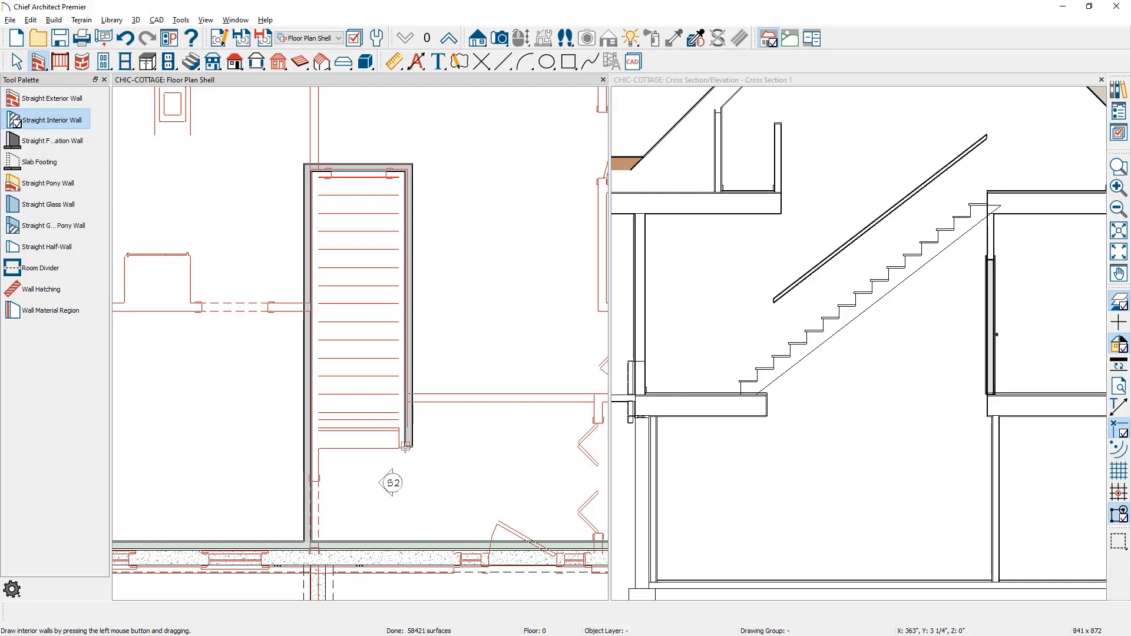
mouse_move(992, 437)
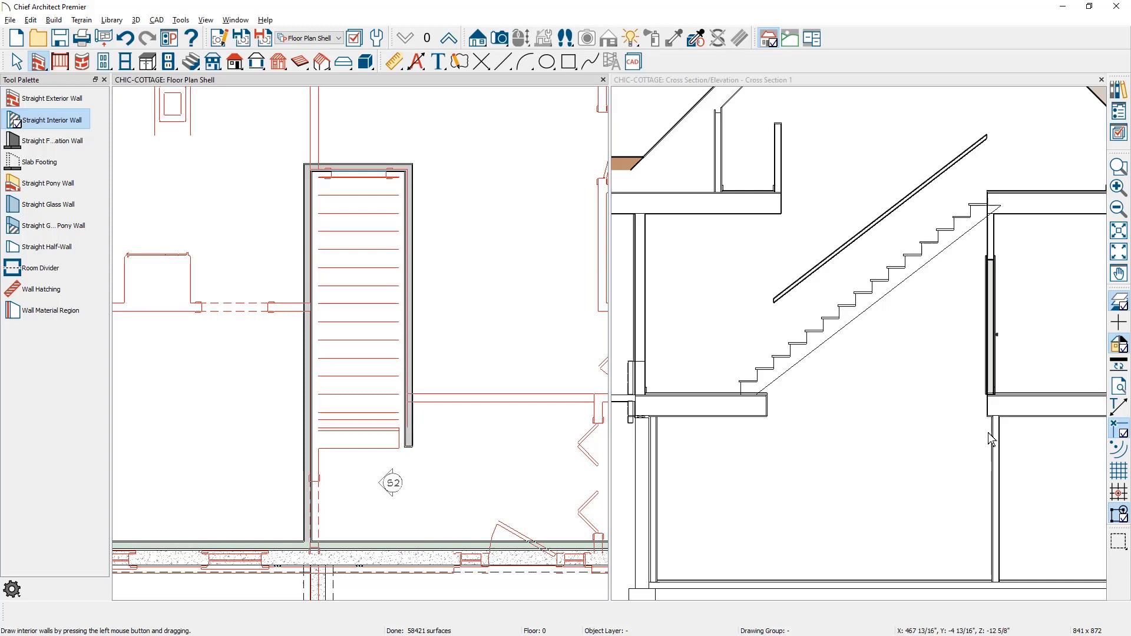
mouse_move(992, 472)
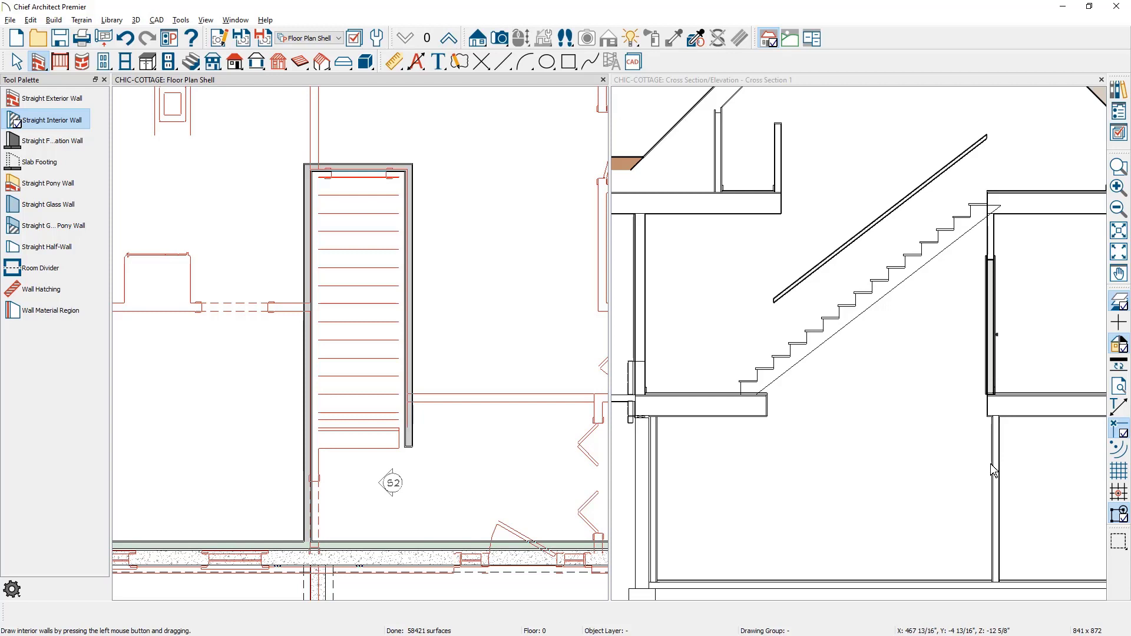
mouse_move(297, 423)
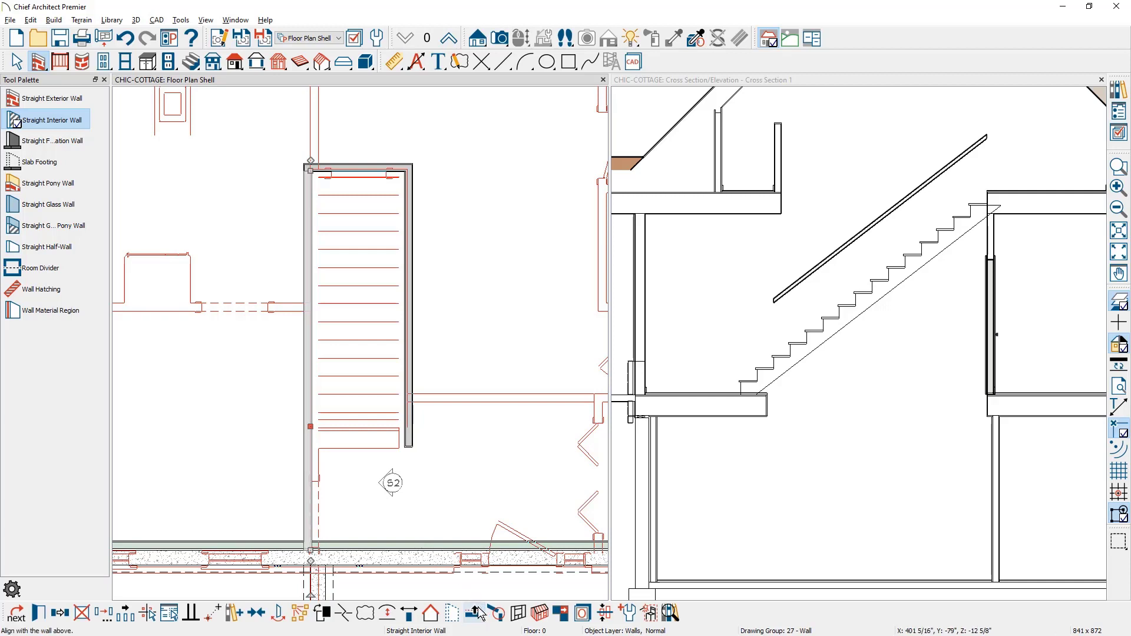
mouse_move(475, 613)
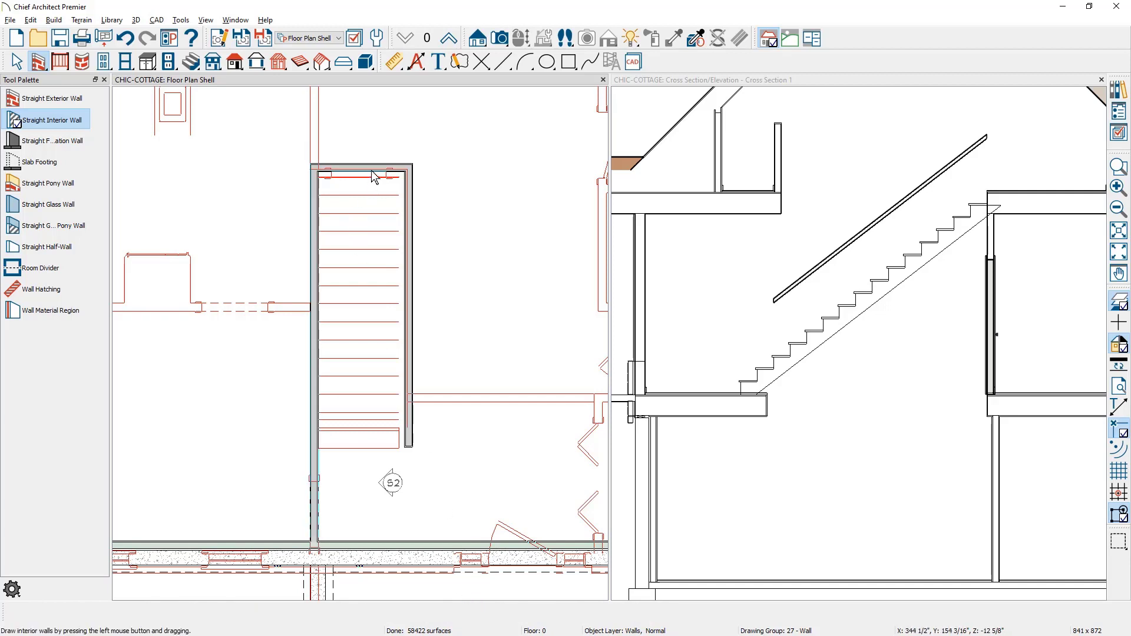
- Align the floor 0 stairwell walls with the walls directly above
click(371, 176)
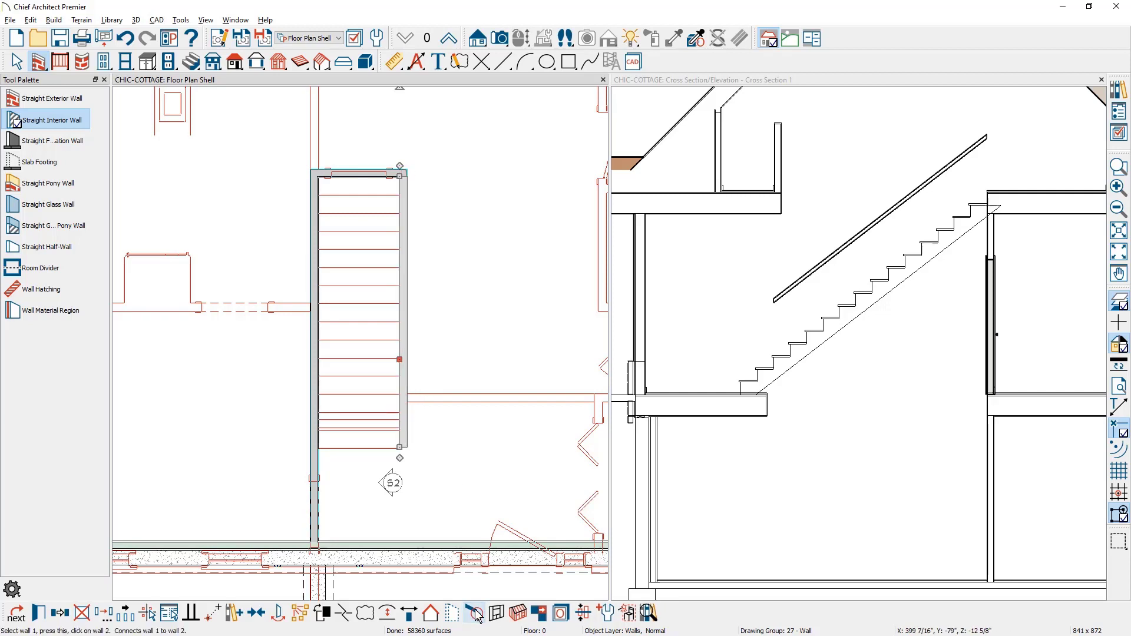
mouse_move(492, 596)
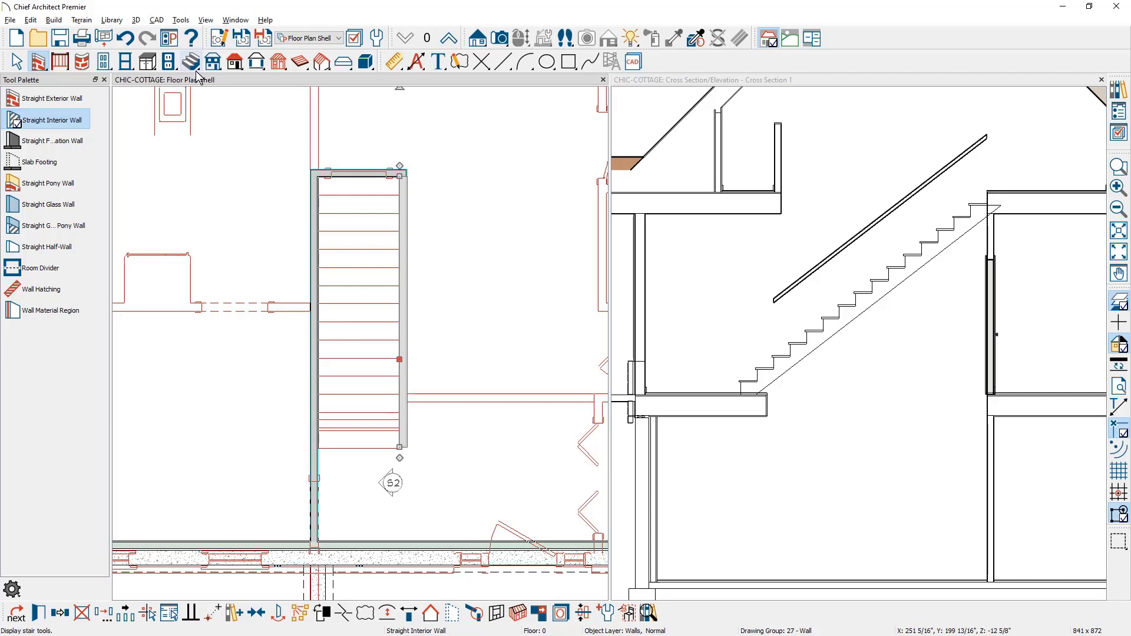
- Bring up the Stair tools to draw a straight stair inside the floor 0 stairwell
click(189, 62)
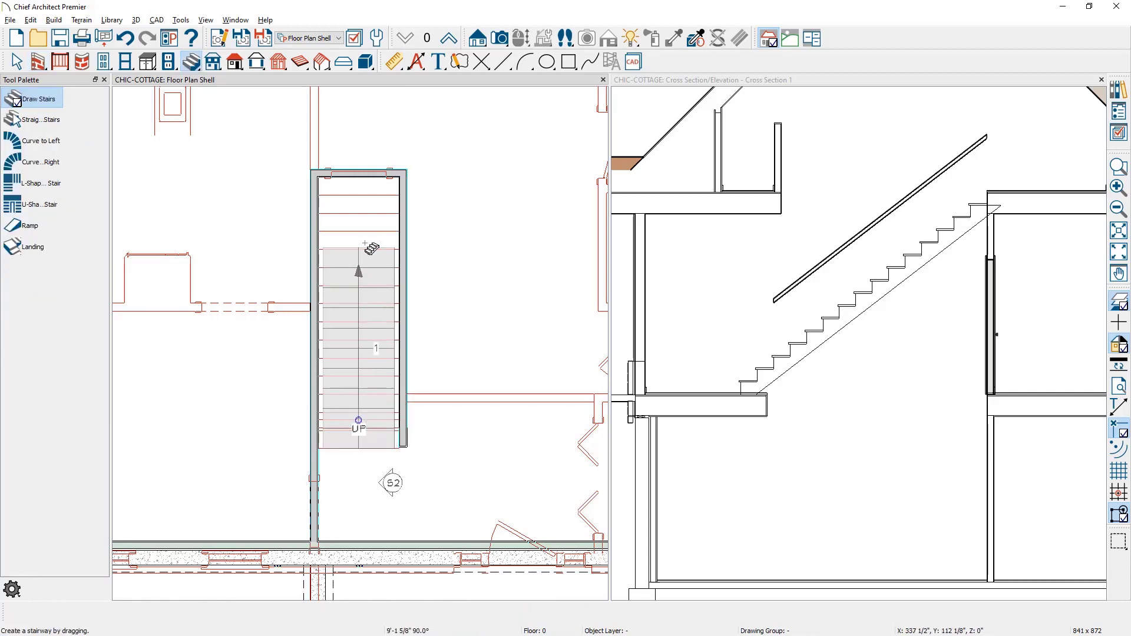